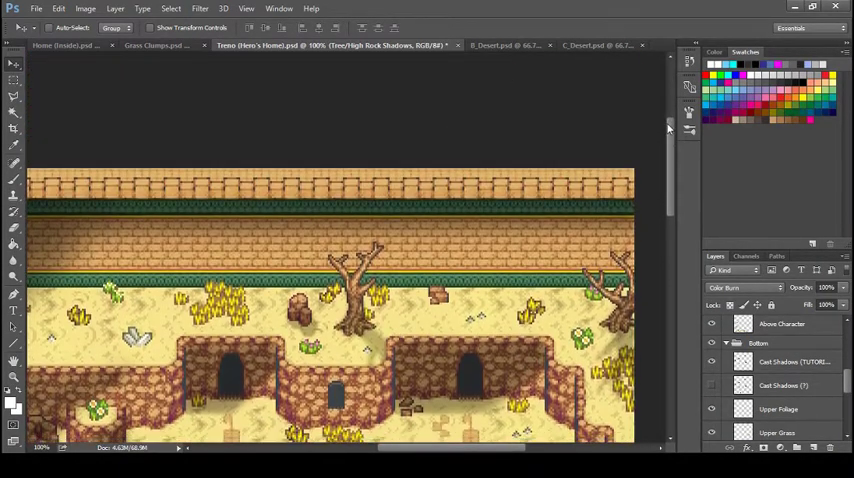
Expand the shadow group, hide the Tree/High Rock Shadows layer and switch to the desert tileset.
scroll("down", 3)
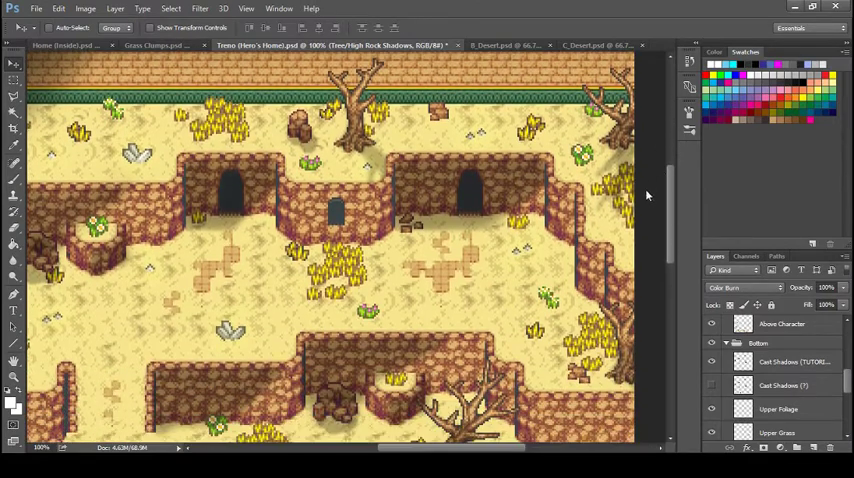
scroll("down", 3)
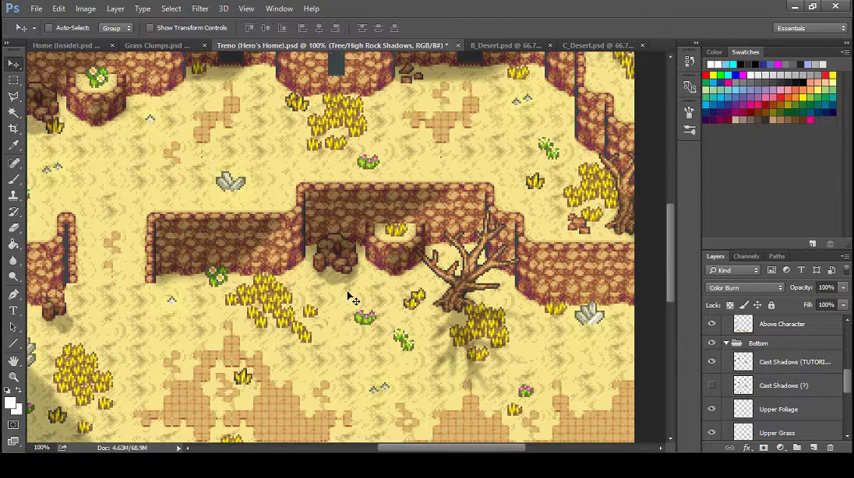
mouse_move(484, 330)
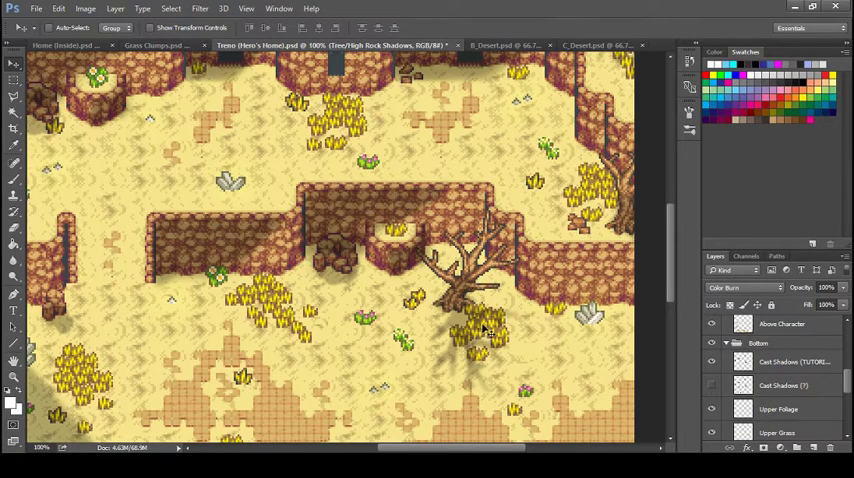
mouse_move(474, 300)
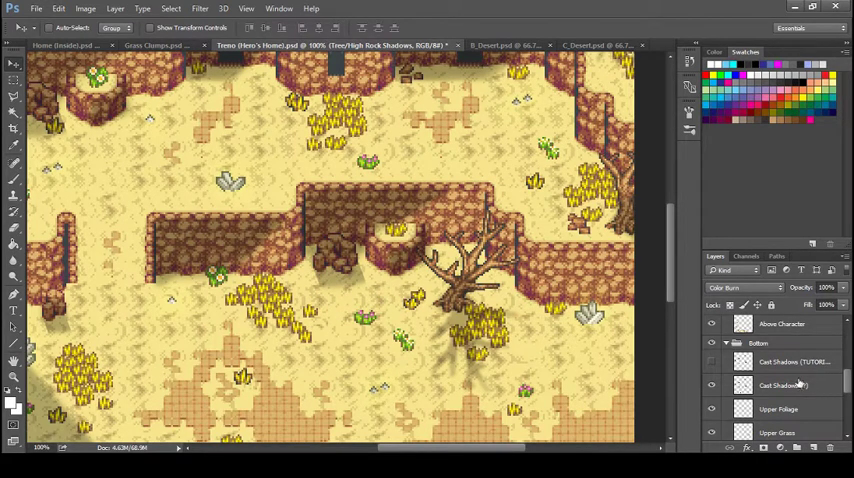
left_click(712, 384)
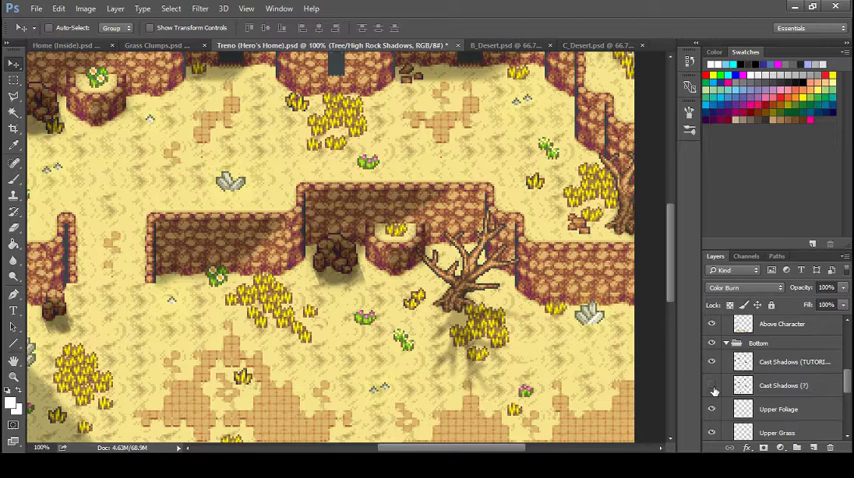
left_click(712, 392)
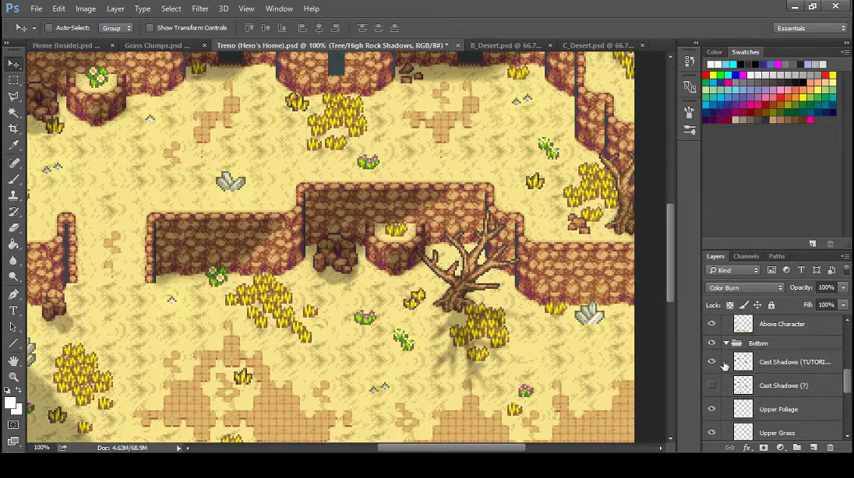
left_click(712, 362)
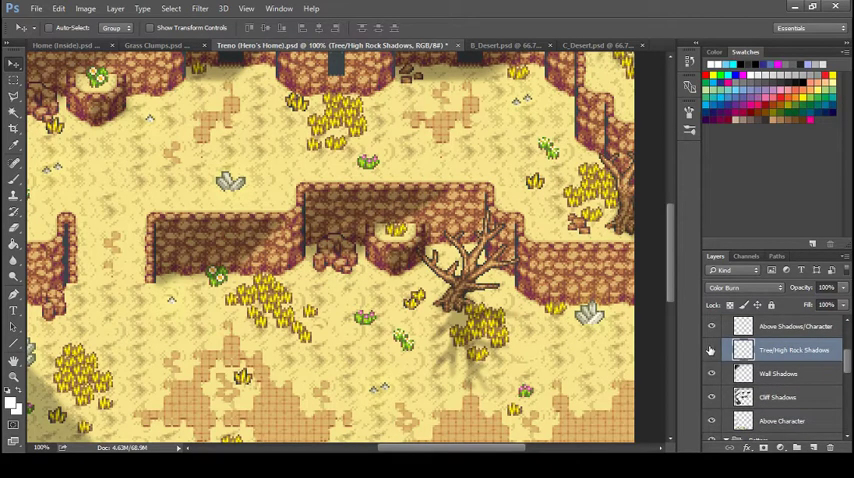
left_click(790, 348)
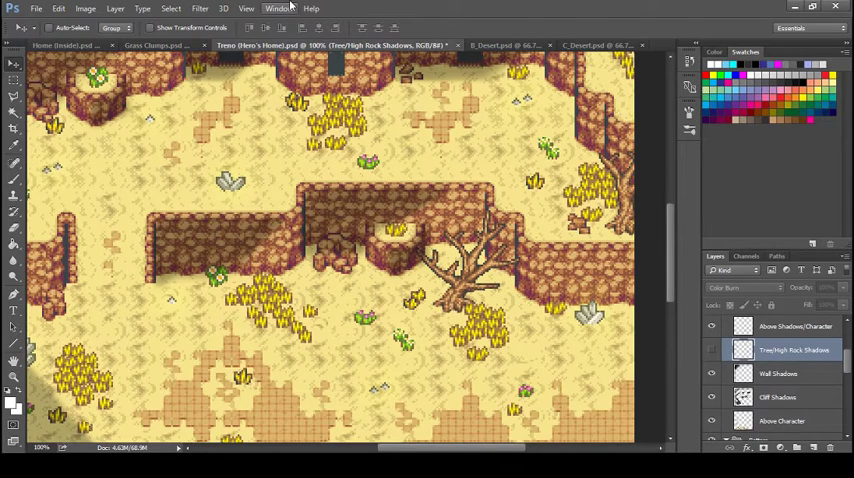
left_click(450, 44)
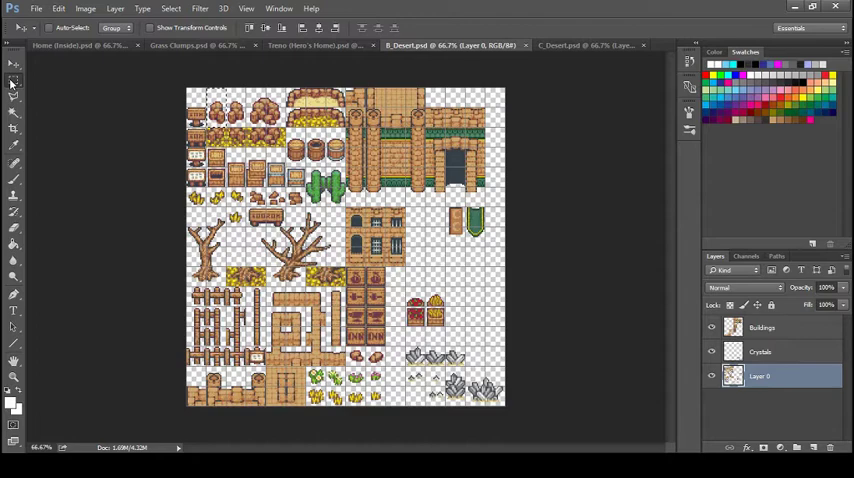
Pick the dead tree sprite in Desert.psd to copy onto the map as a black silhouette.
left_click(316, 44)
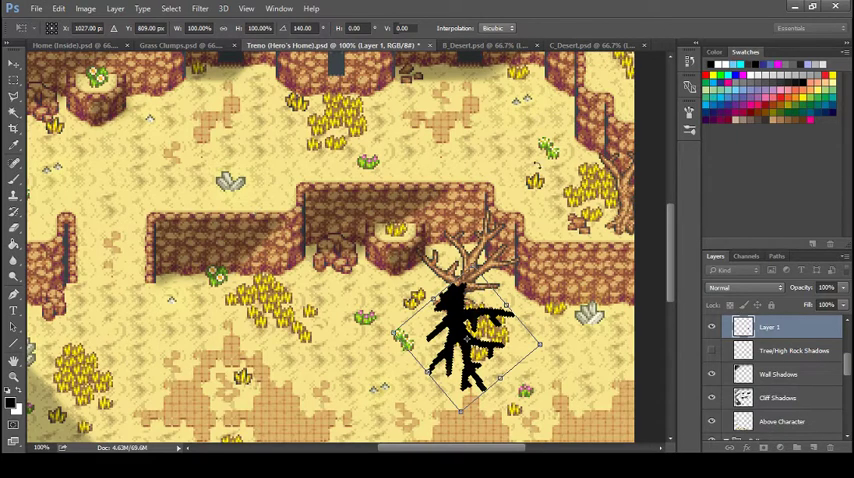
mouse_move(668, 212)
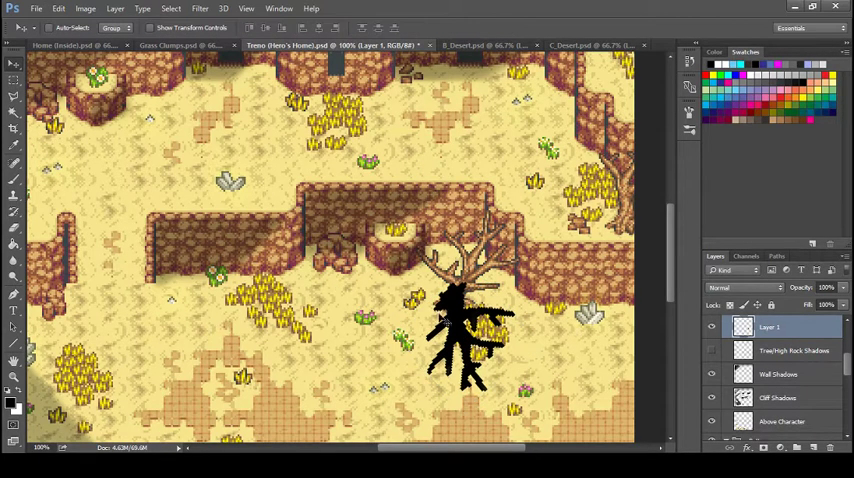
mouse_move(232, 152)
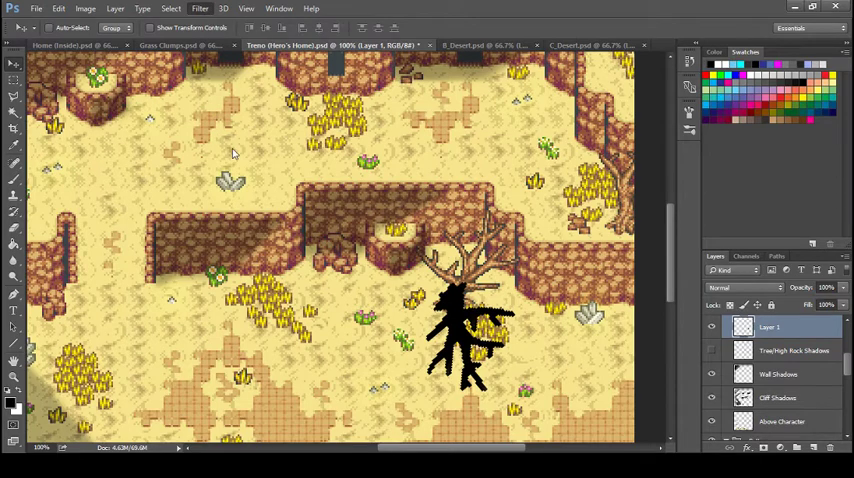
mouse_move(200, 8)
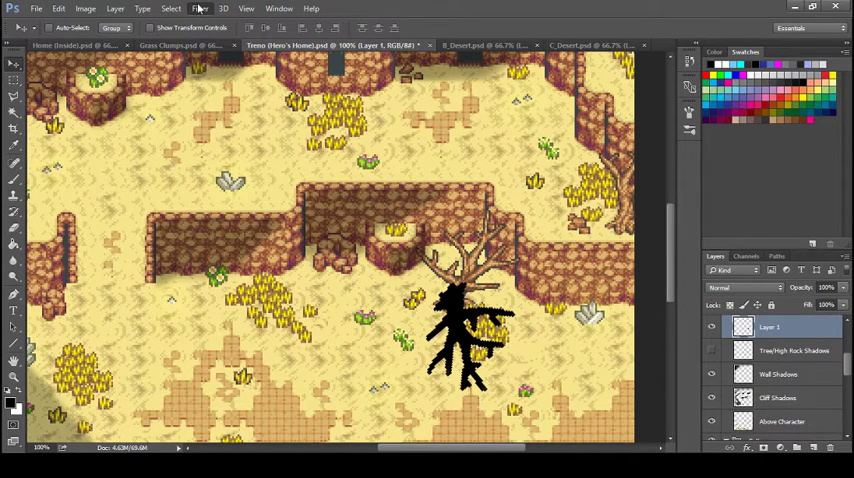
mouse_move(396, 202)
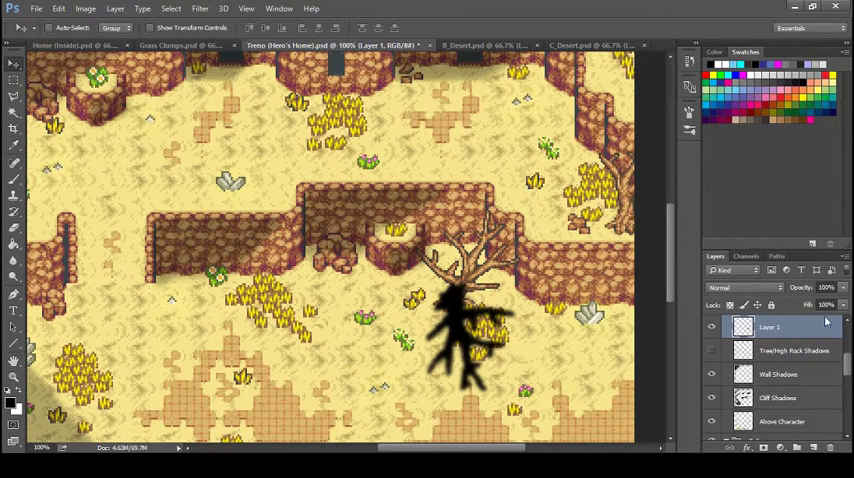
Lower the tree shadow layer's opacity to about 40% so it blends with the sand.
left_click(712, 326)
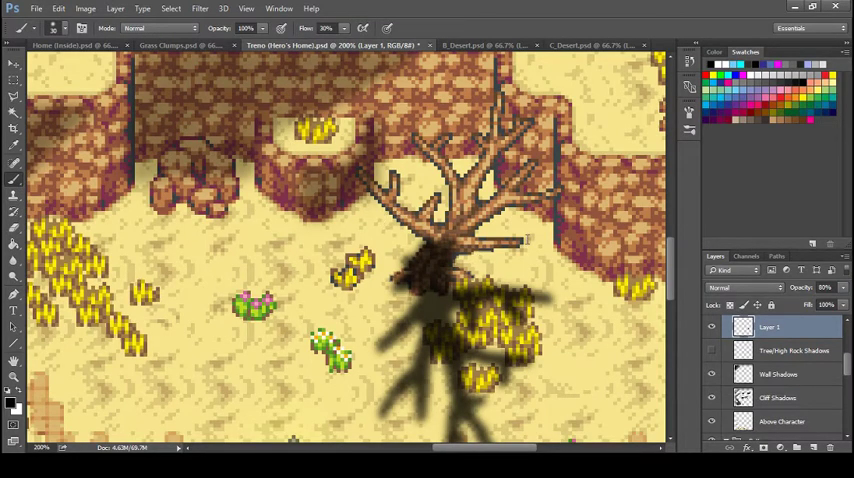
mouse_move(464, 296)
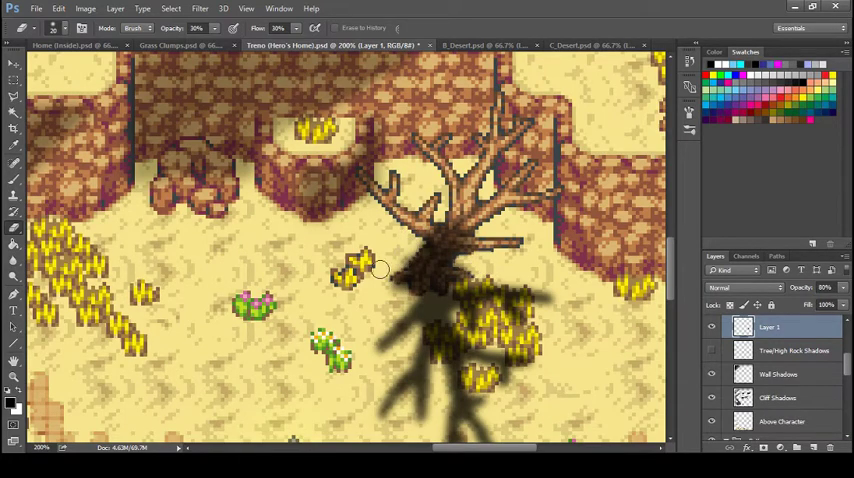
mouse_move(396, 262)
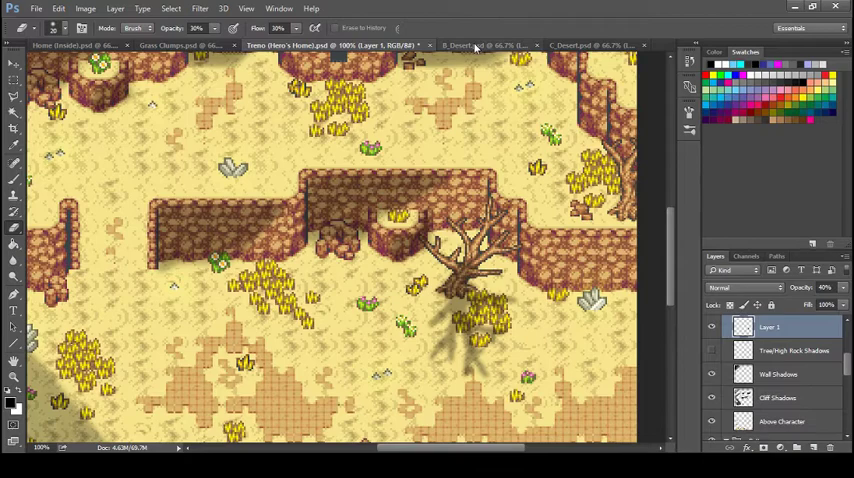
Copy the rock sprite from Desert.psd and add a new rock-shadow layer on the map.
left_click(470, 44)
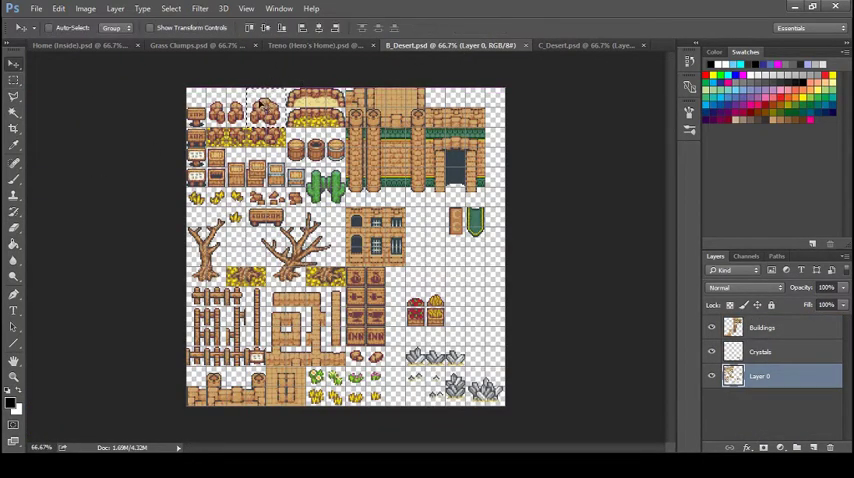
left_click(310, 44)
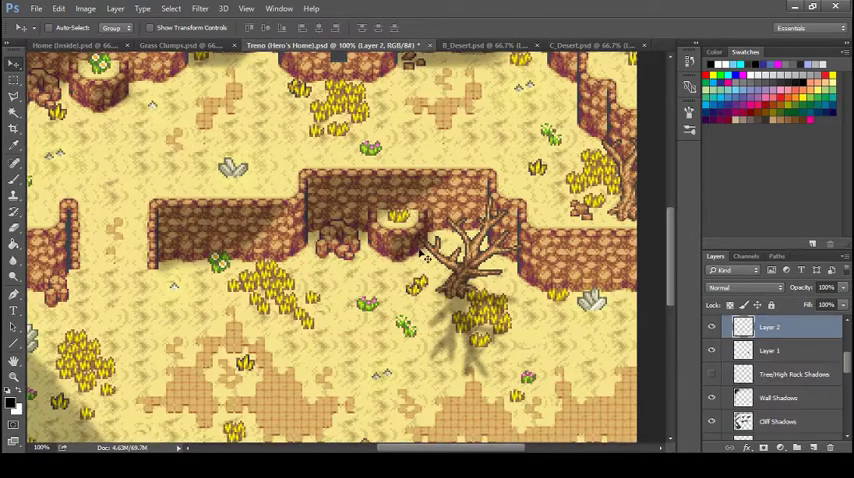
left_click(340, 256)
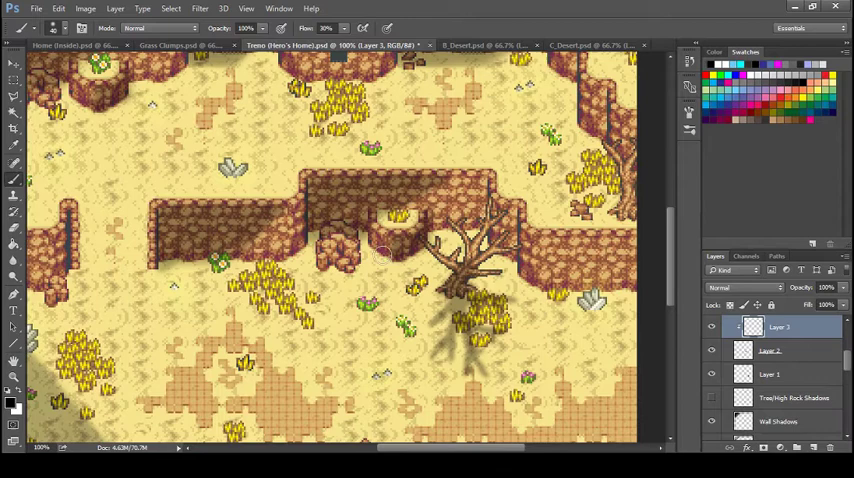
left_click(340, 260)
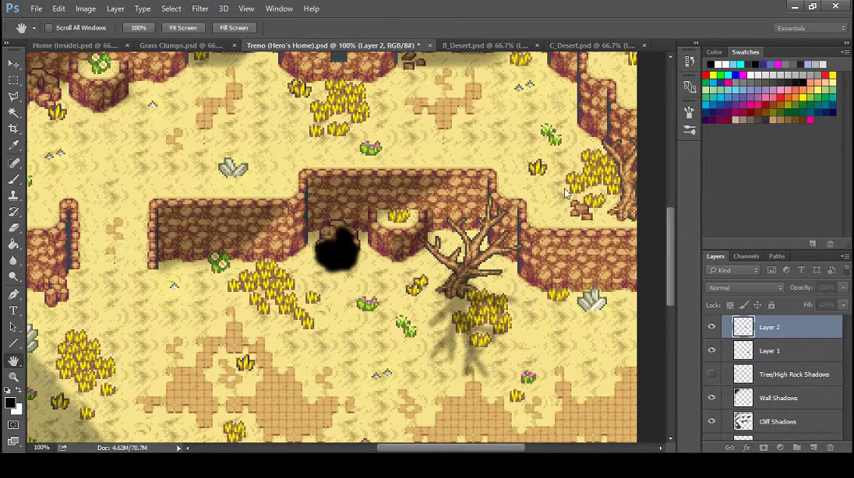
Zoom to the rock, Gaussian-blur its silhouette and set the layer opacity to 40%.
left_click(14, 144)
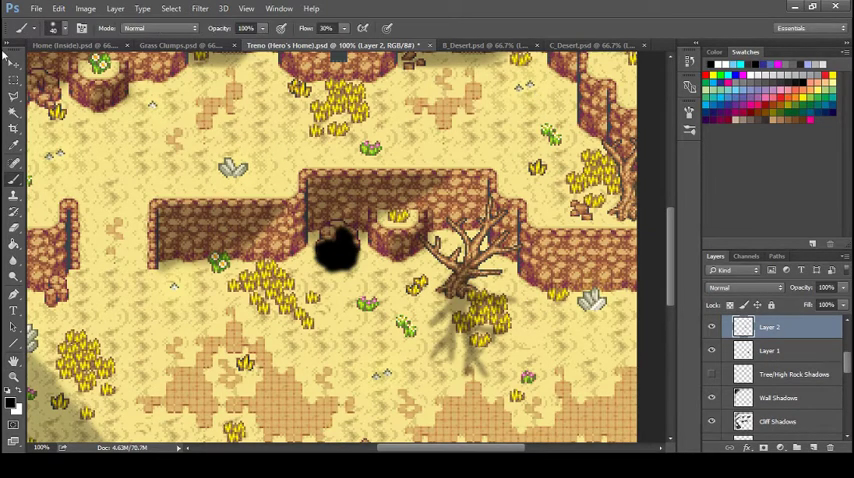
left_click(14, 64)
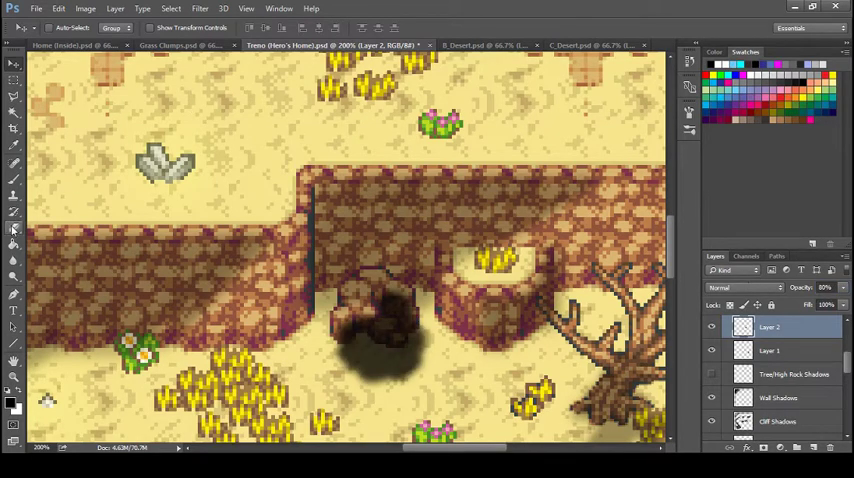
left_click(14, 228)
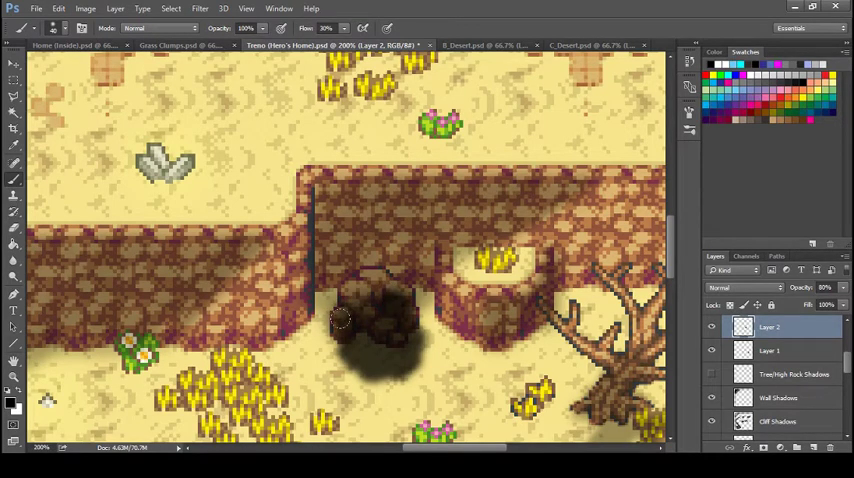
mouse_move(340, 312)
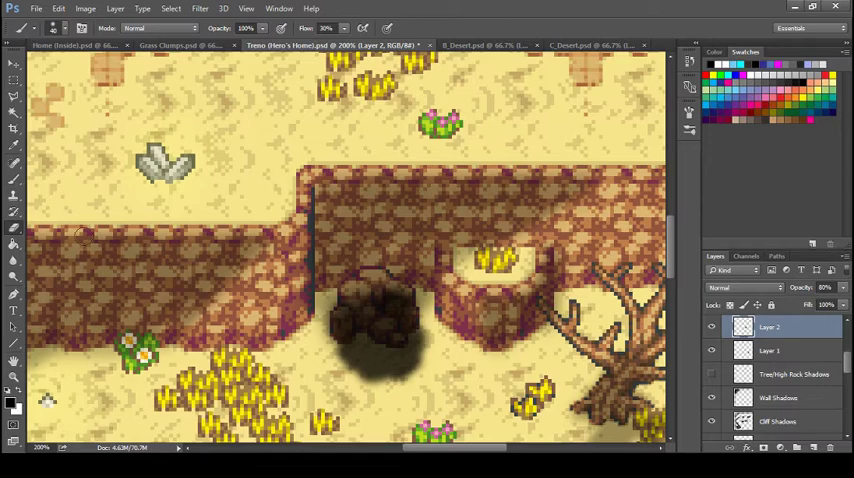
left_click(14, 212)
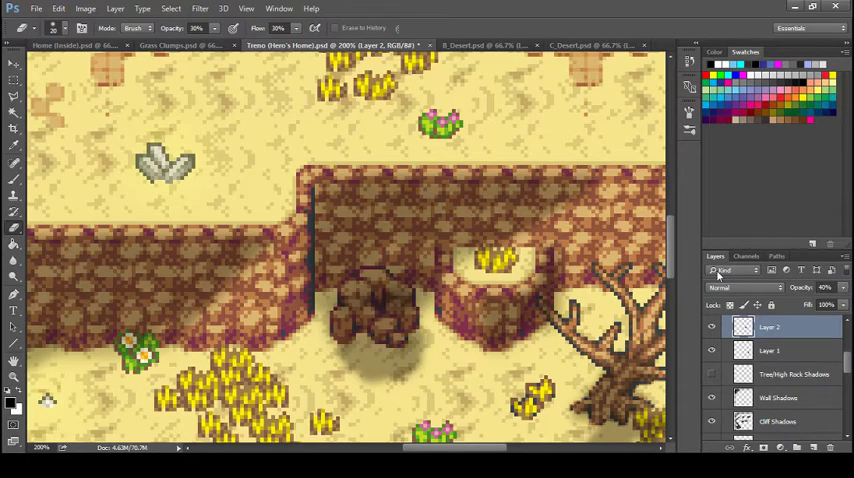
Zoom out and lightly erase the rock shadow's edges with a soft 40%-opacity eraser.
key("ctrl+minus")
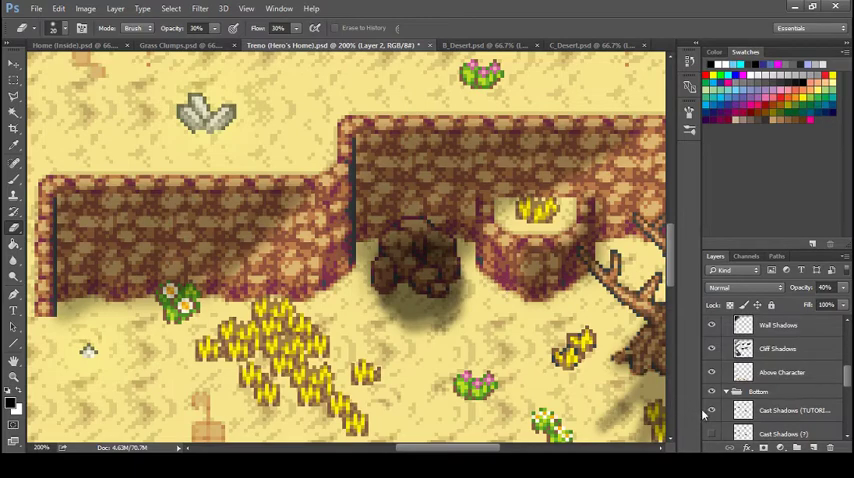
left_click(790, 410)
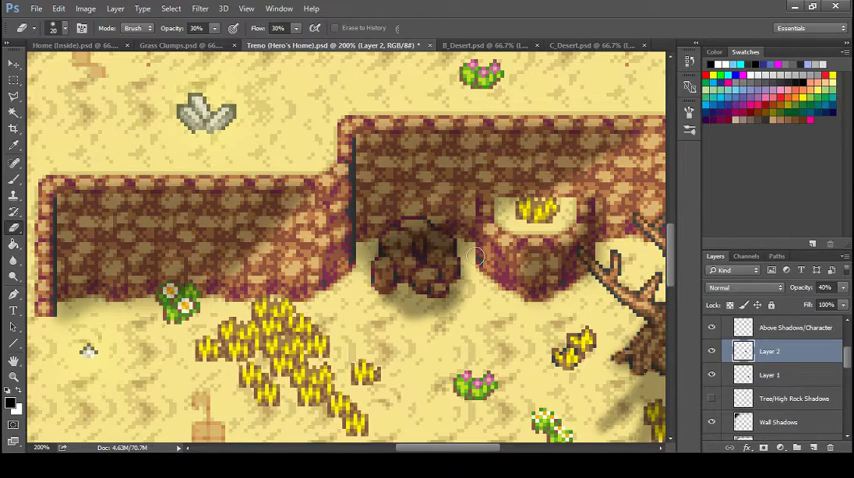
mouse_move(364, 288)
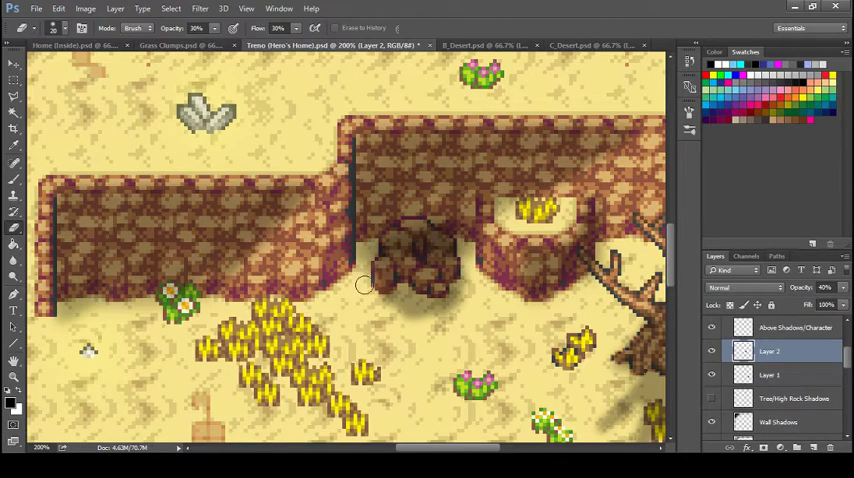